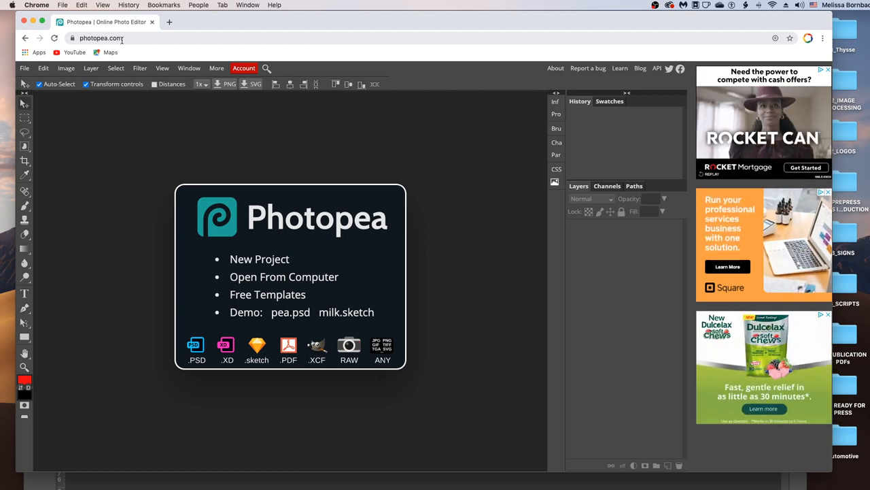
mouse_move(325, 229)
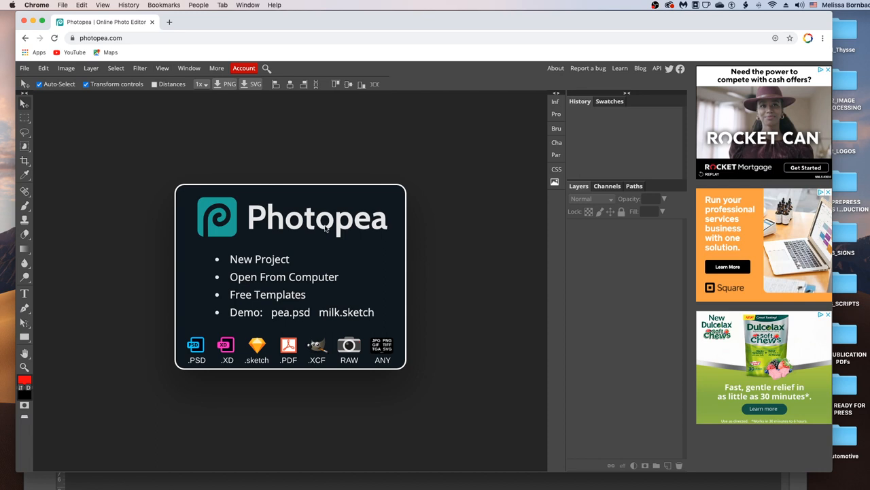
mouse_move(236, 279)
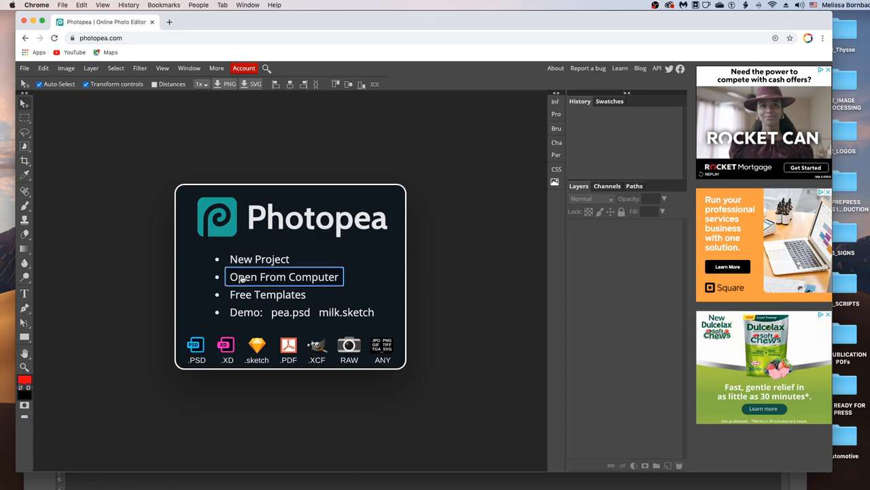
Open the PillowFlatLay_Fabric mockup PSD from the computer.
left_click(283, 276)
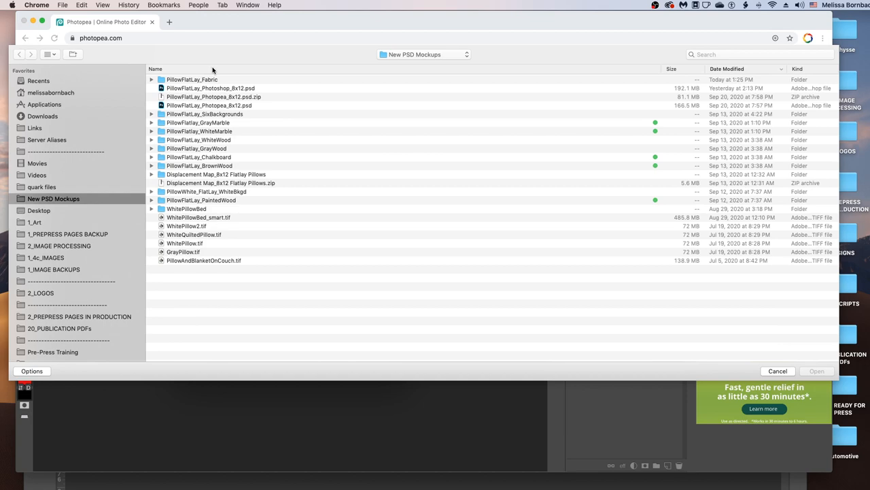
left_click(152, 79)
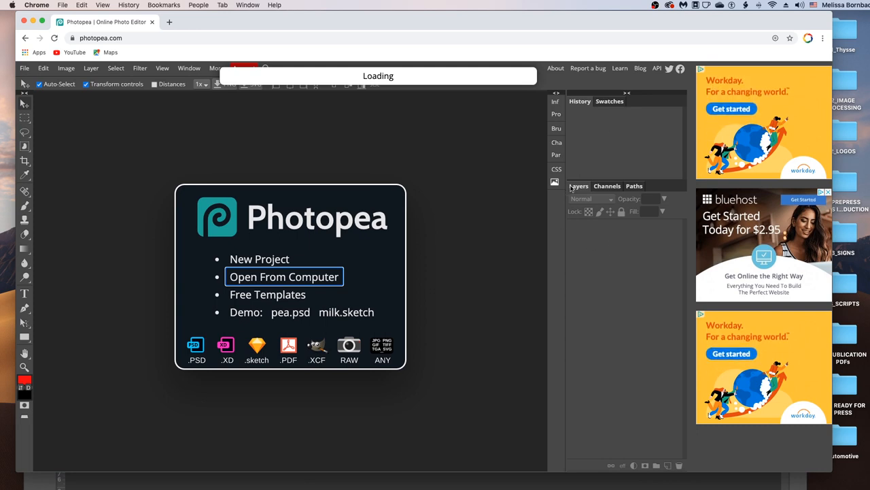
mouse_move(574, 210)
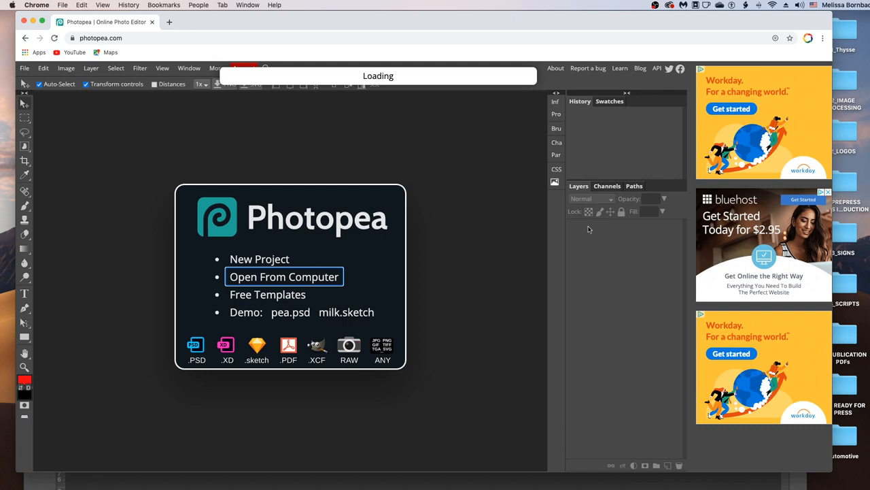
mouse_move(449, 182)
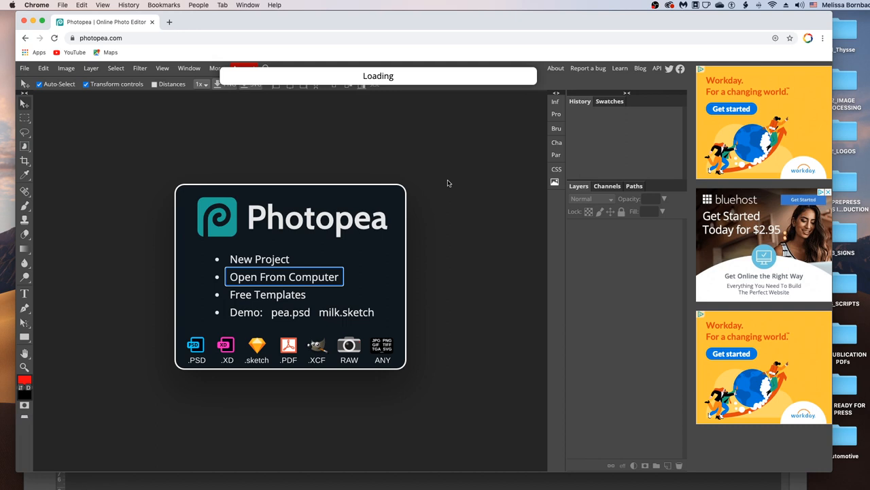
mouse_move(364, 171)
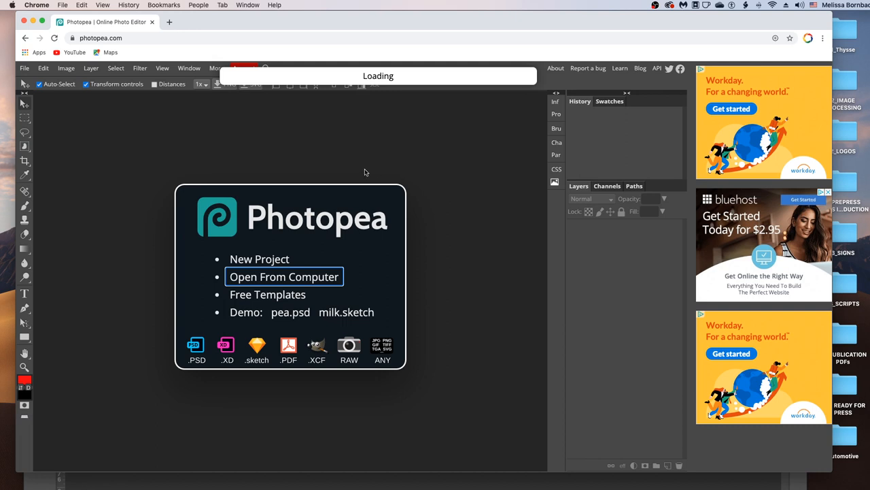
mouse_move(187, 70)
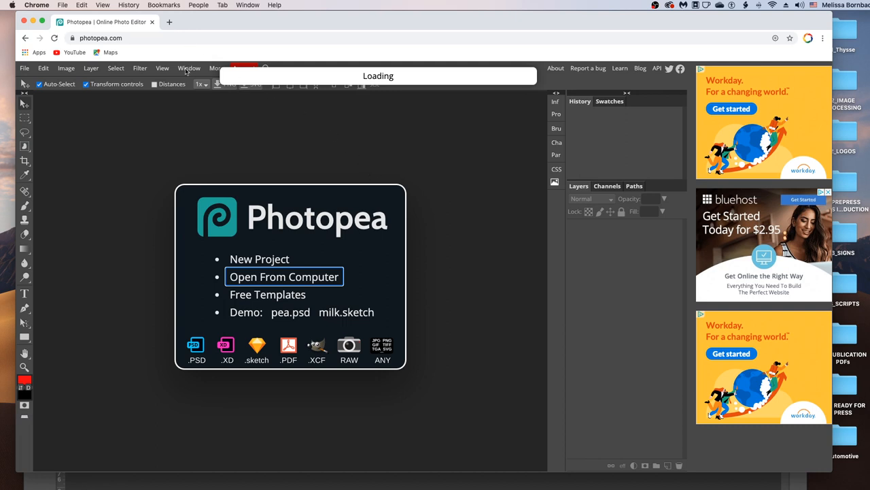
mouse_move(189, 70)
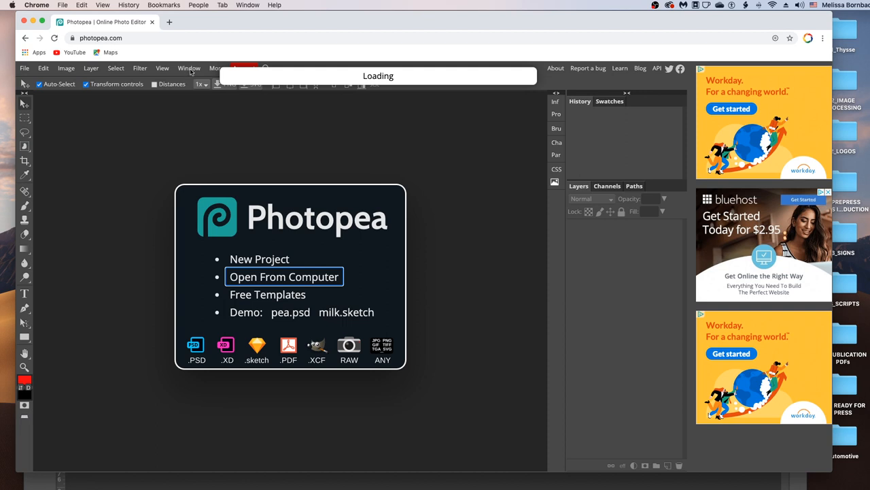
mouse_move(207, 107)
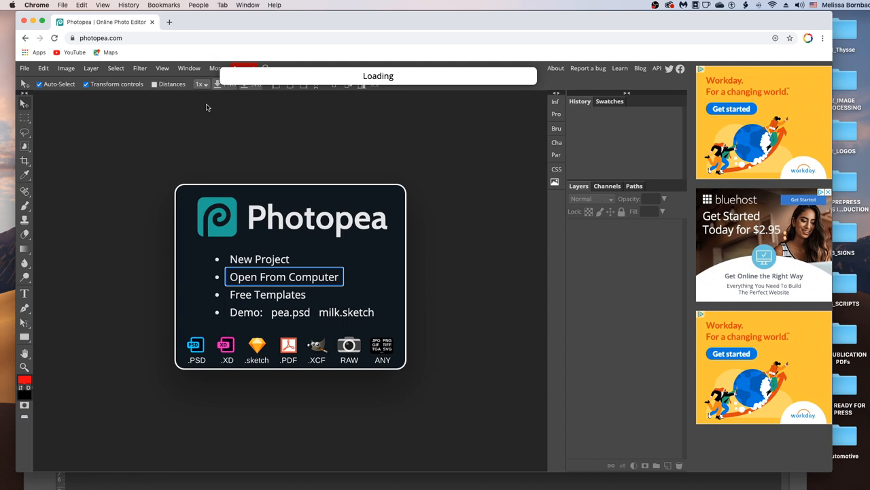
mouse_move(267, 109)
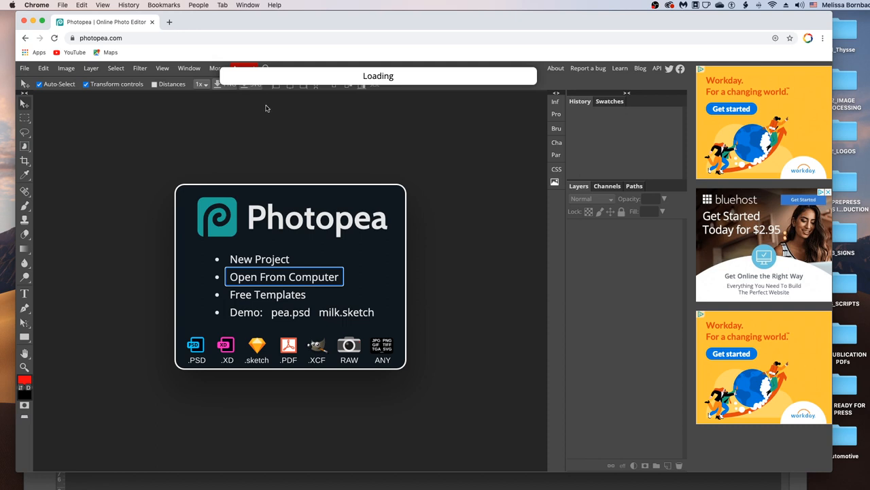
mouse_move(270, 106)
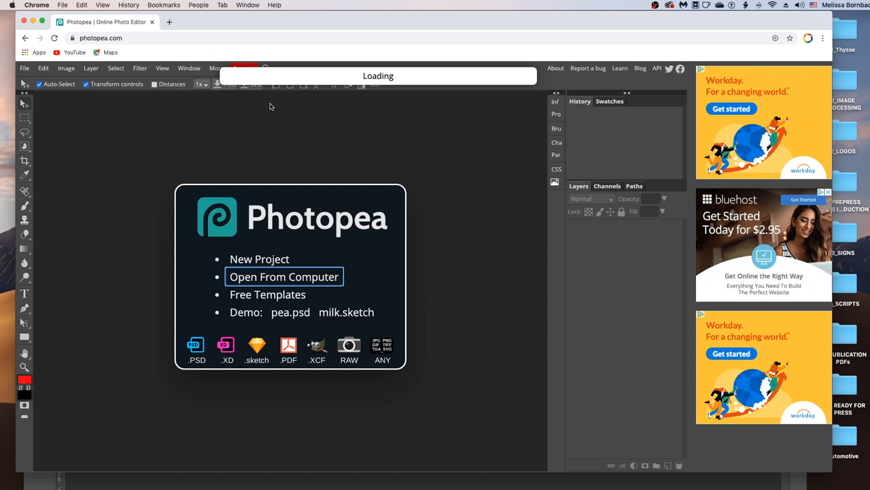
mouse_move(419, 83)
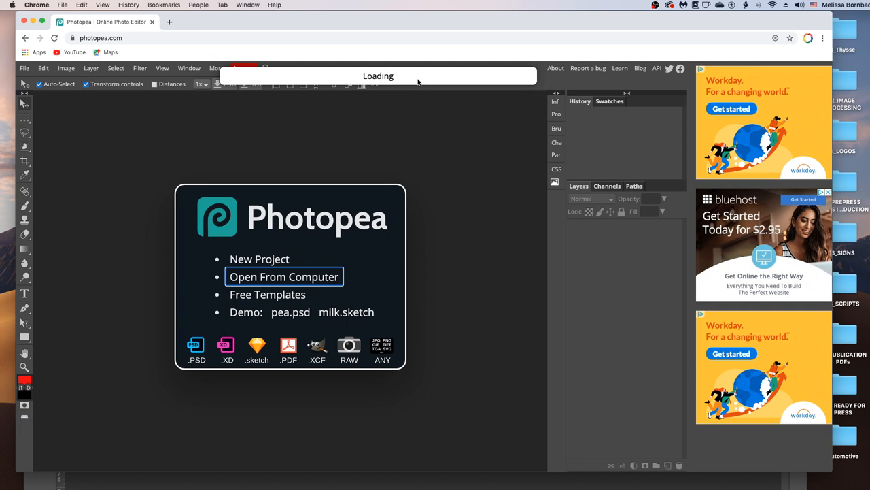
mouse_move(402, 107)
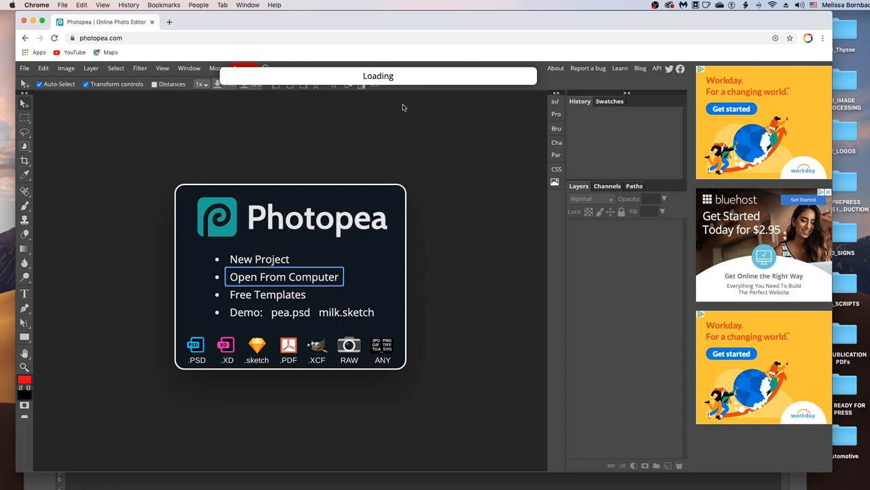
Open the Design - Pillow smart object for editing in its own document.
left_click(283, 276)
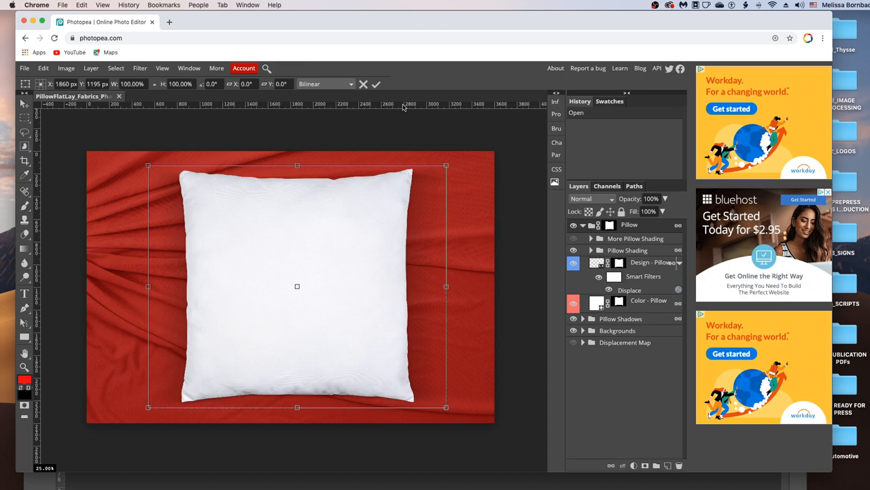
mouse_move(495, 192)
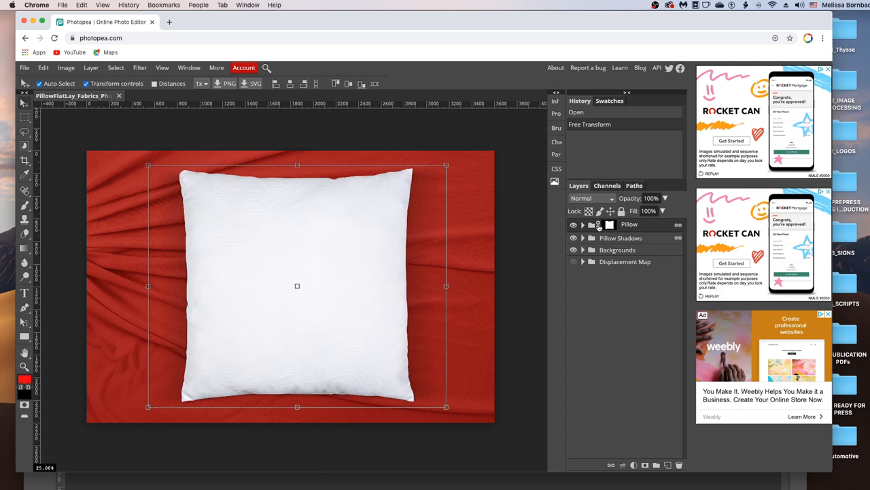
left_click(582, 224)
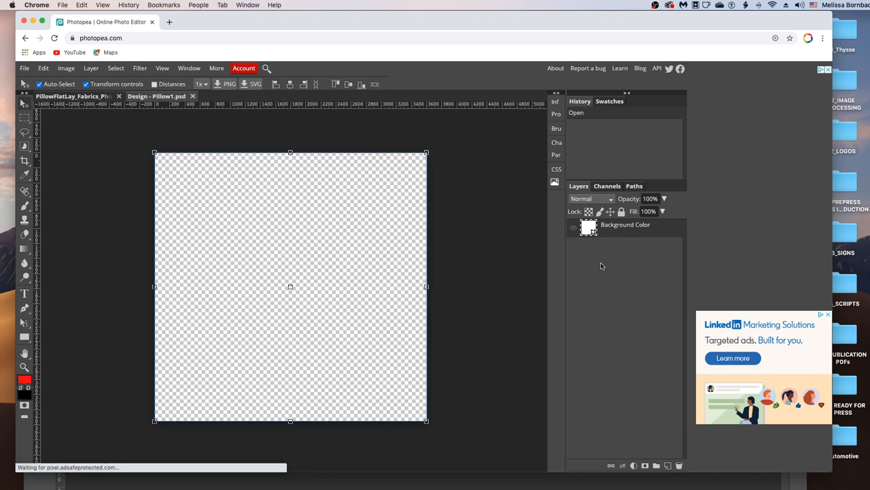
mouse_move(399, 195)
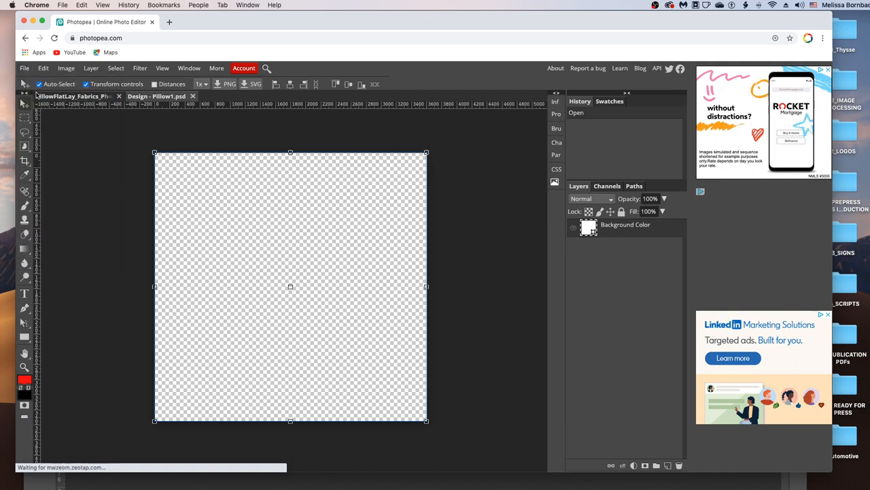
Open confetti-1637197.psd from the 1_Art folder and return to the Design - Pillow1 document.
left_click(25, 68)
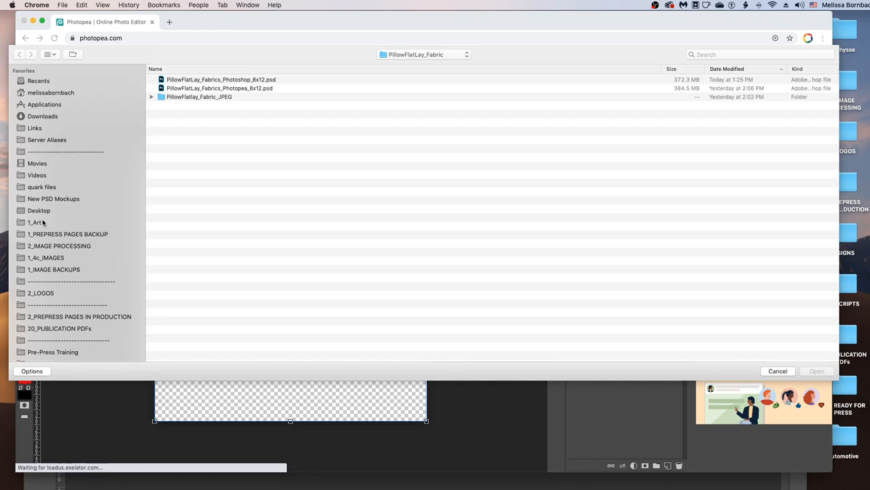
left_click(34, 222)
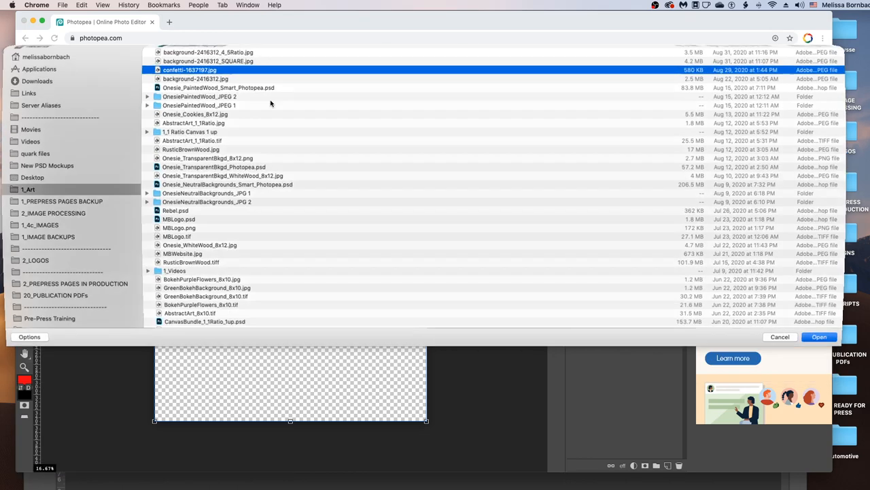
left_click(819, 337)
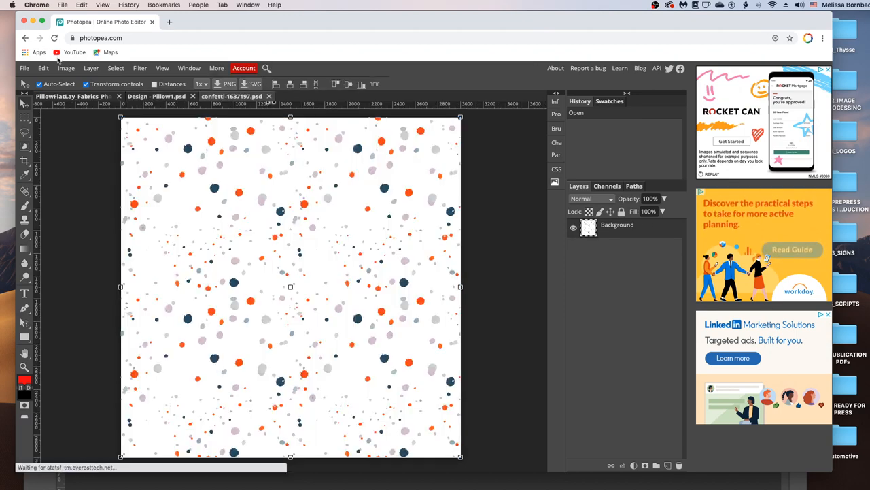
left_click(116, 68)
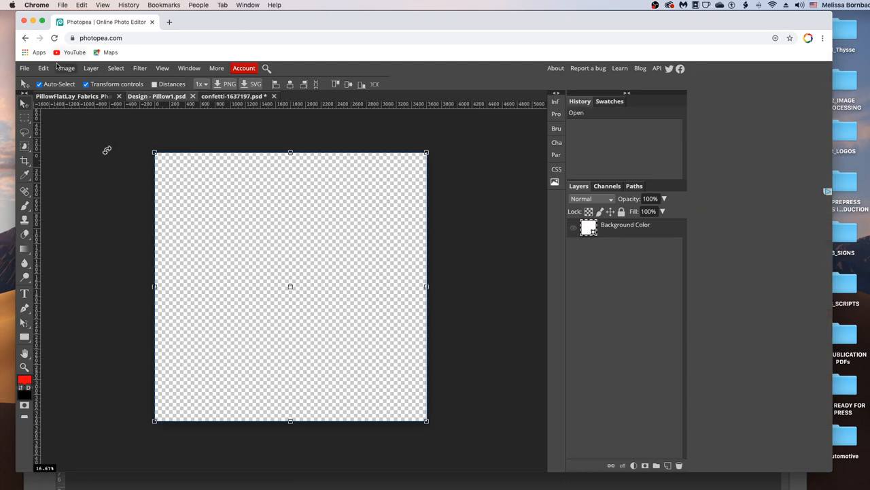
Paste the confetti pattern, enlarge it to cover the canvas, then save and close the design document.
left_click(43, 68)
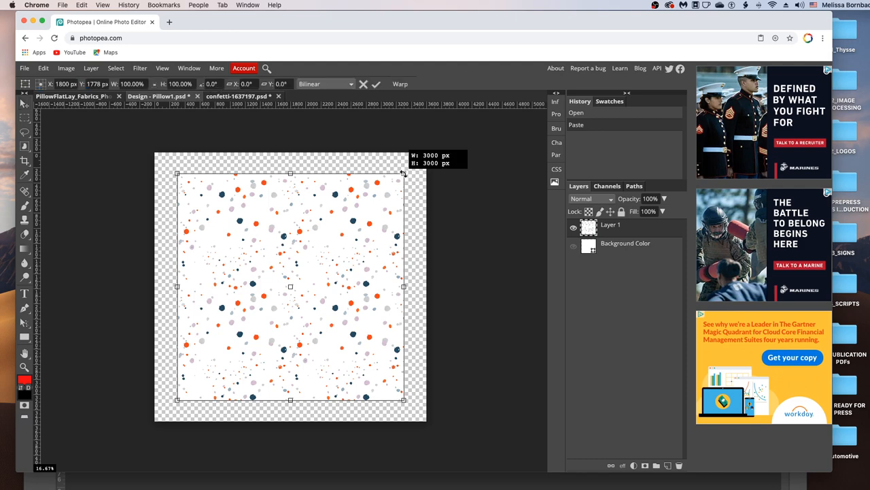
left_click_drag(403, 171, 422, 160)
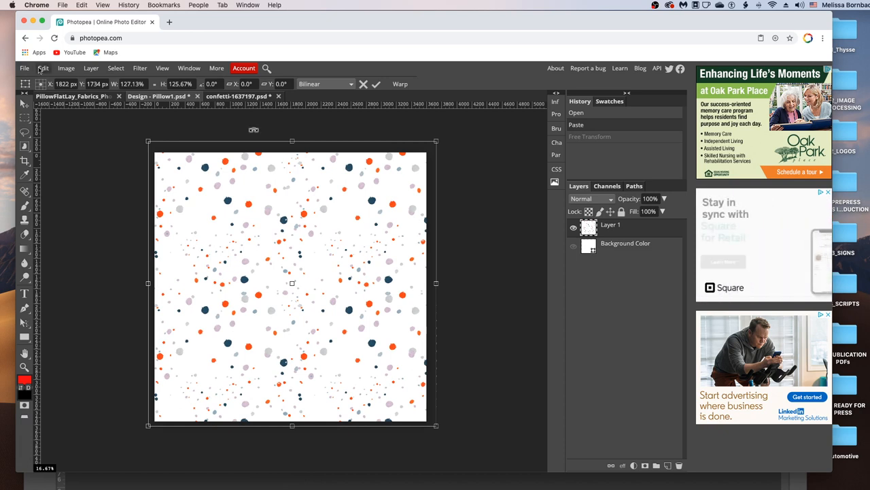
left_click(24, 68)
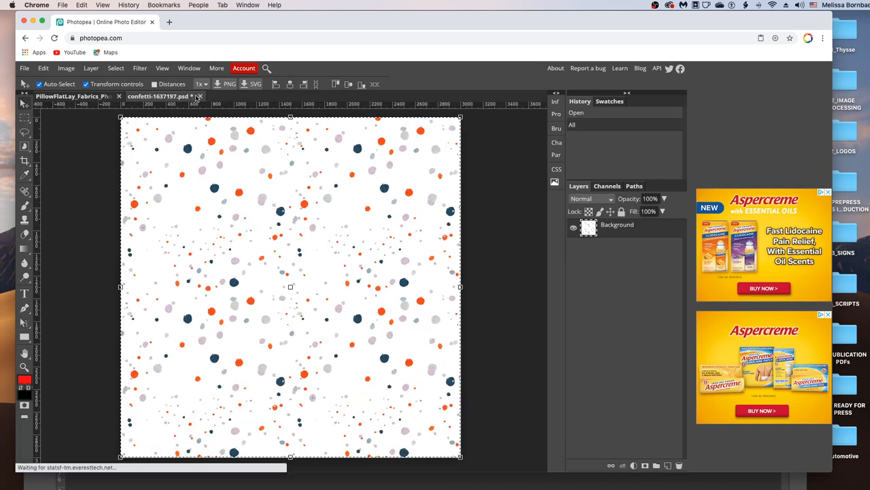
Close the confetti file so the mockup shows the confetti-dot pillow.
left_click(200, 95)
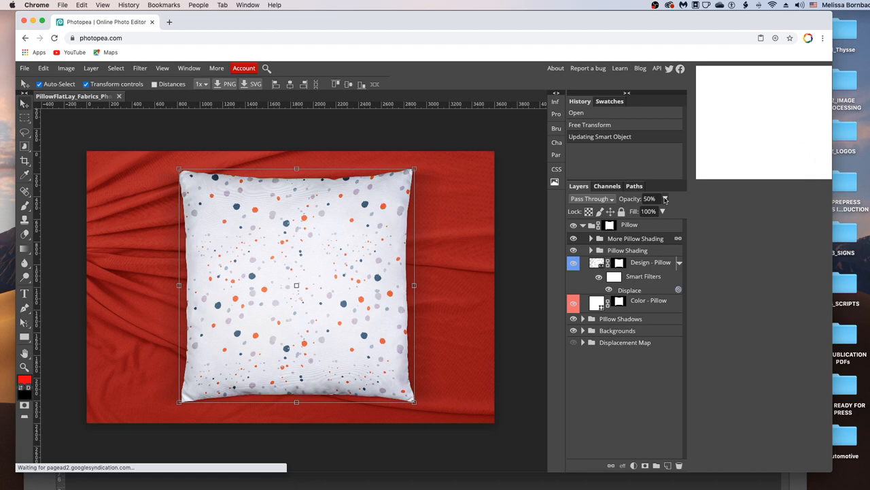
Set the pillow shading group's opacity to 44%.
left_click(665, 198)
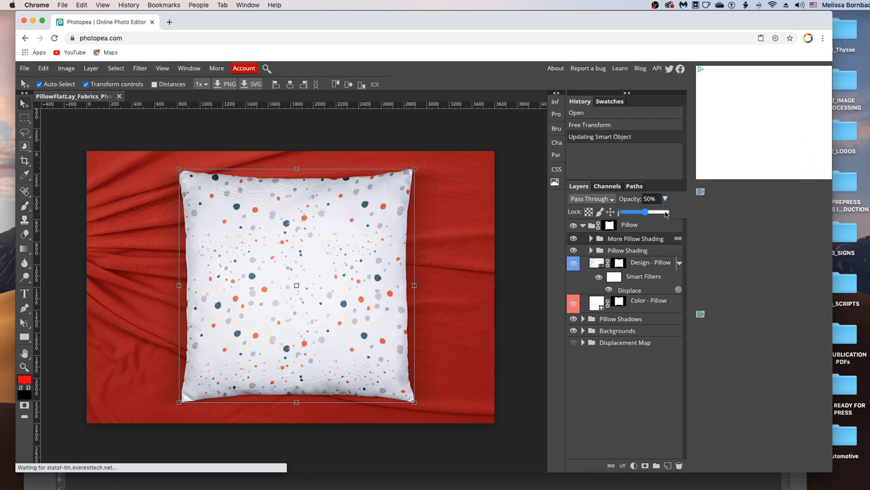
left_click_drag(642, 212, 644, 213)
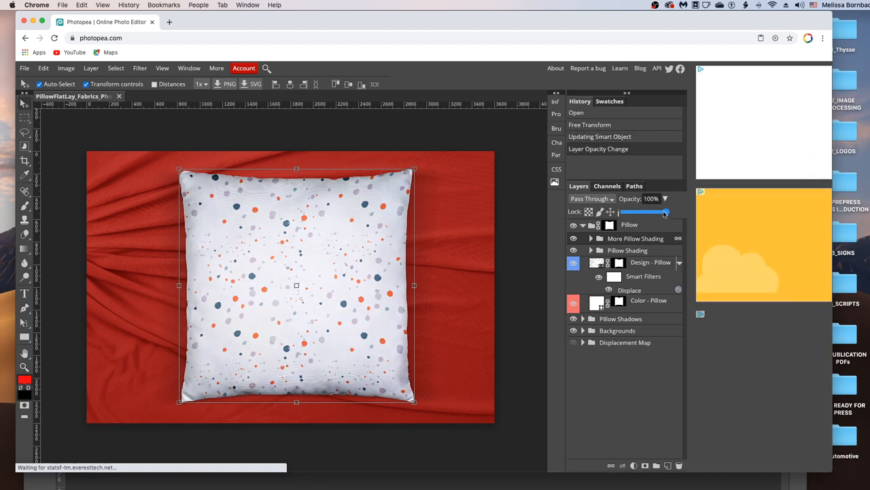
left_click_drag(664, 212, 642, 212)
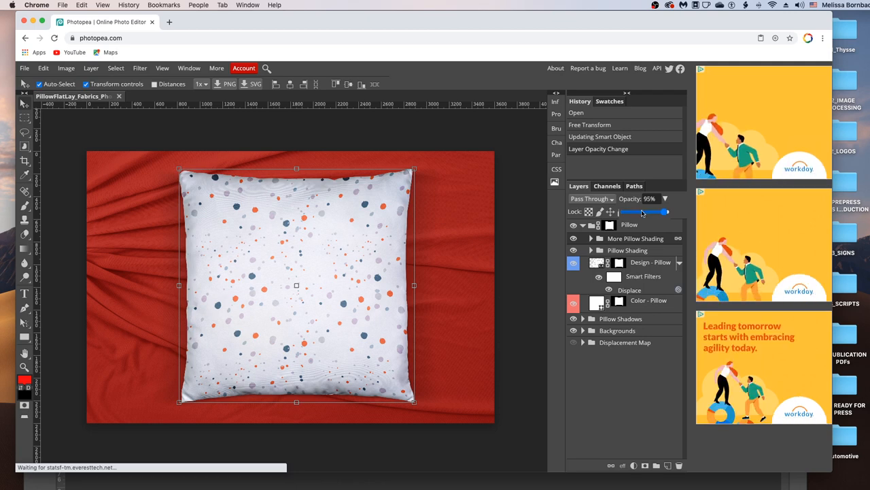
left_click_drag(664, 212, 628, 213)
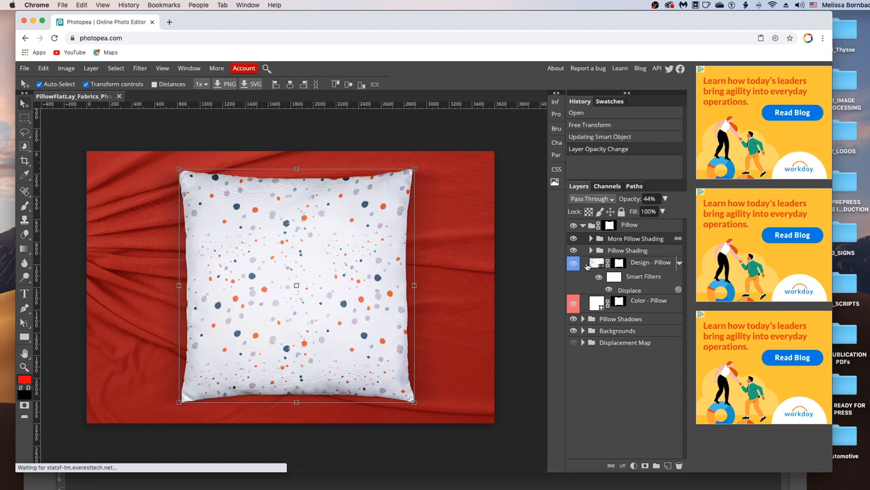
Set the Color - Pillow fill layer to blue (#4260ab) via the Color Picker.
left_click(574, 261)
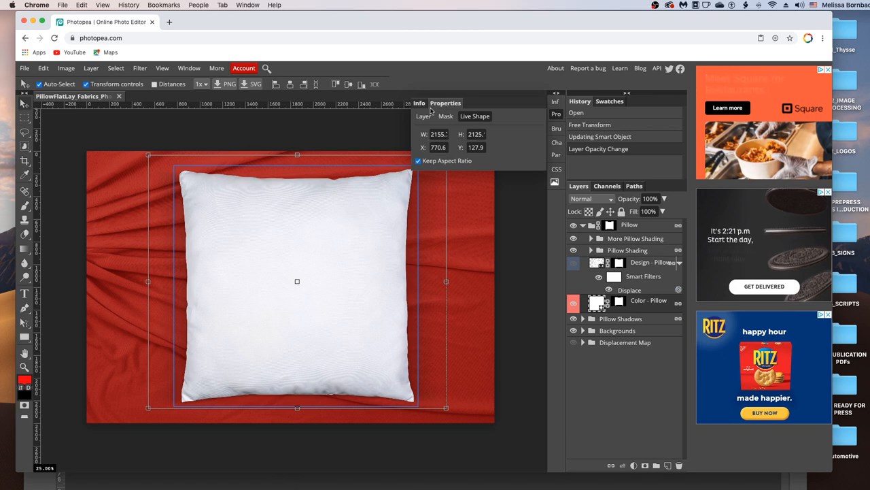
mouse_move(430, 117)
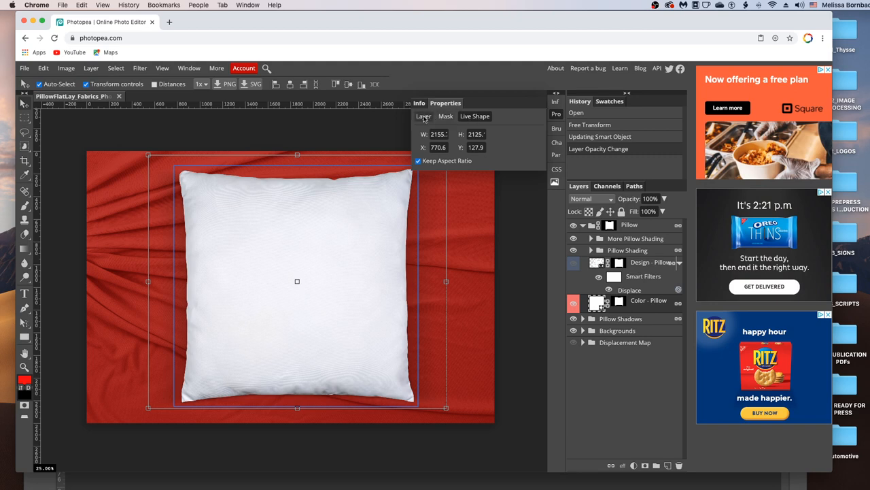
left_click(424, 115)
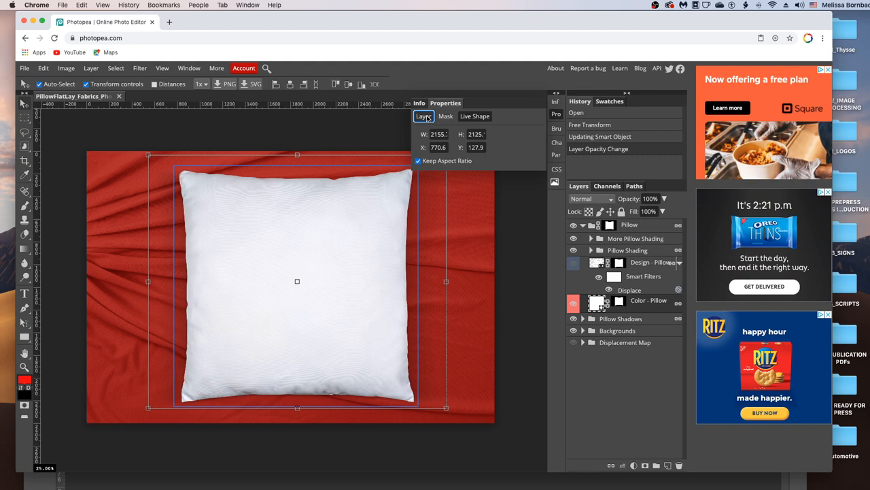
left_click(424, 115)
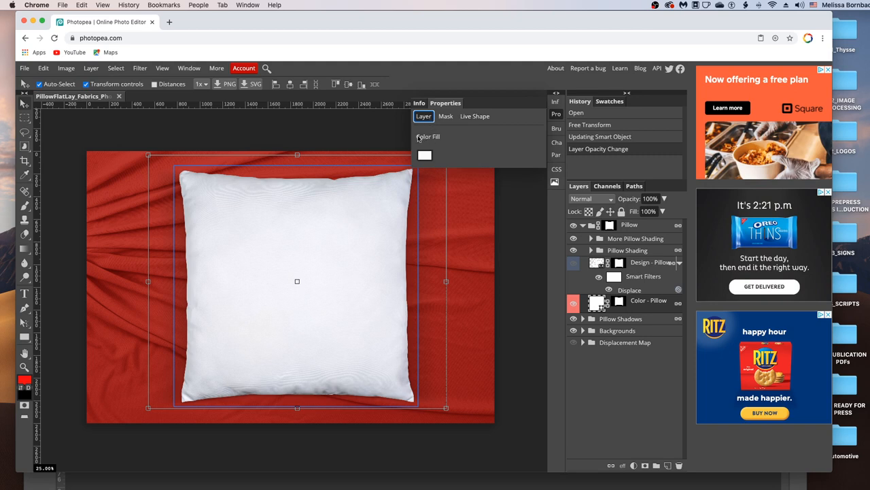
mouse_move(424, 157)
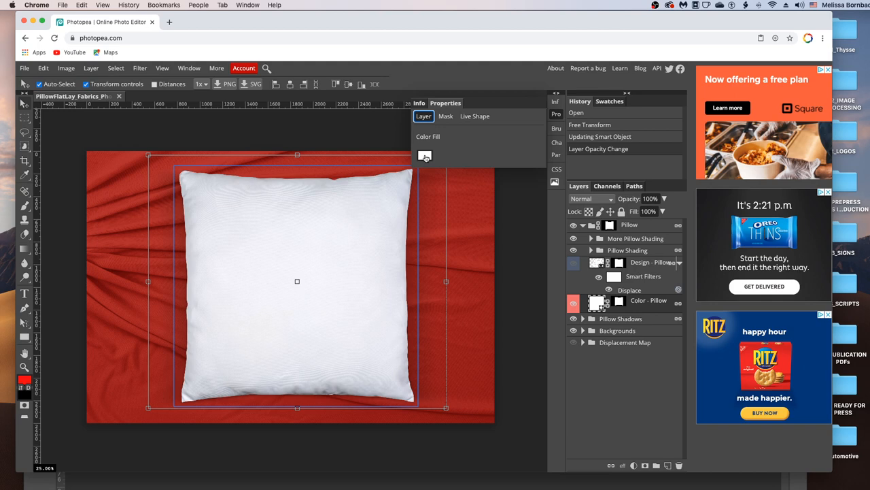
left_click(424, 155)
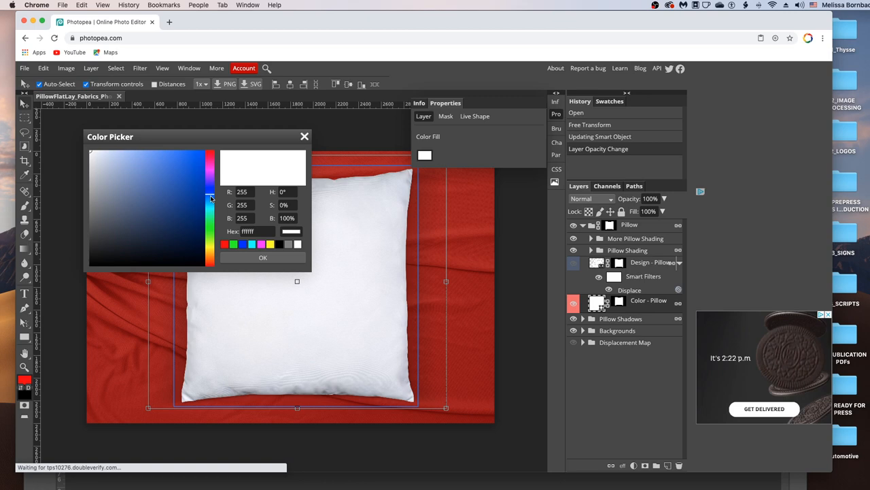
mouse_move(174, 188)
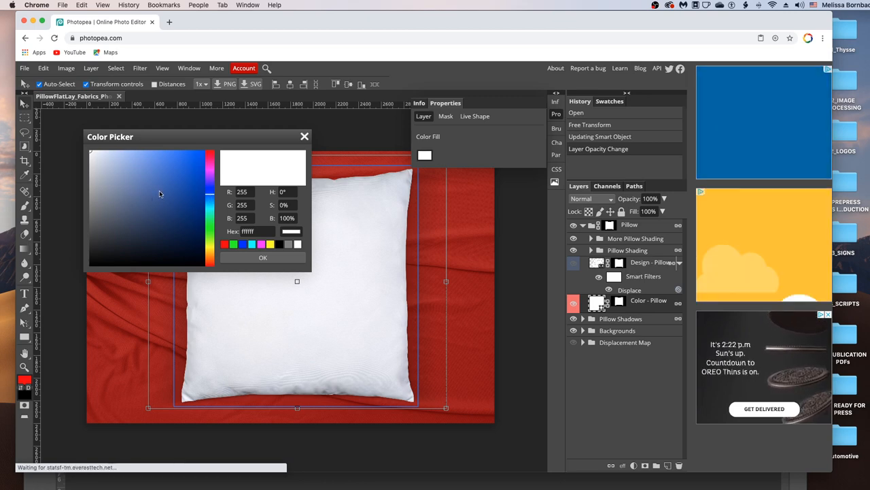
mouse_move(171, 198)
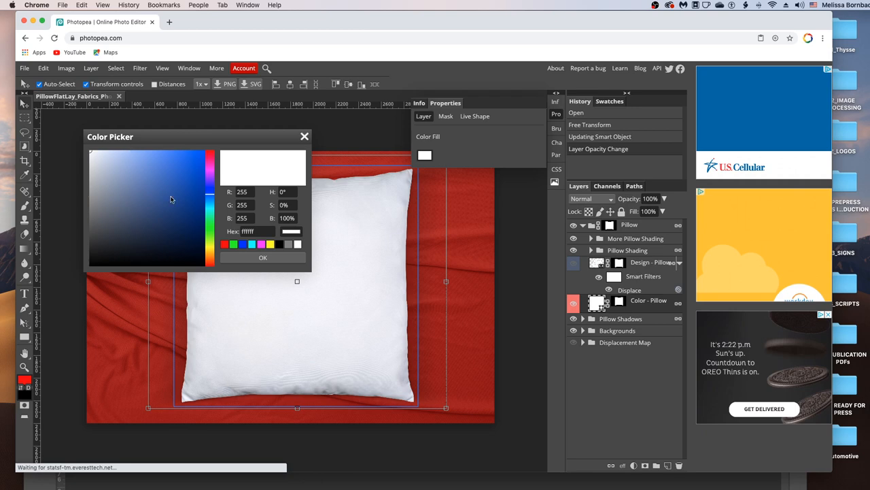
left_click(159, 191)
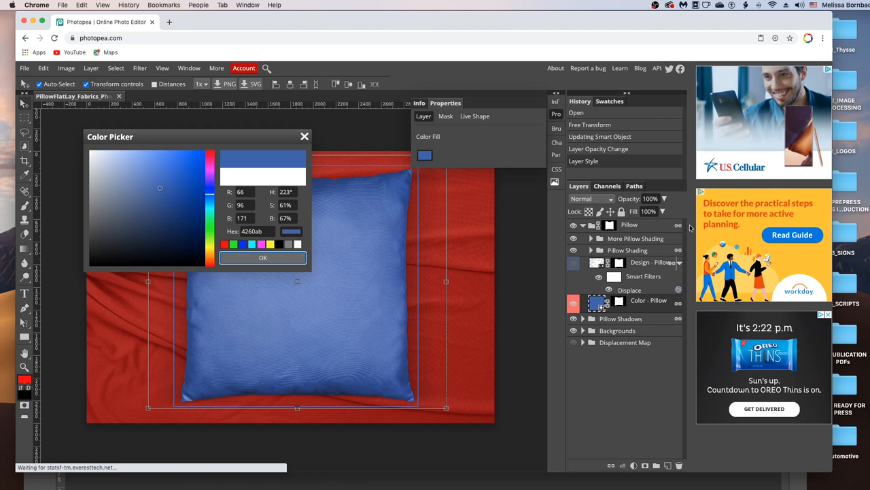
left_click(262, 259)
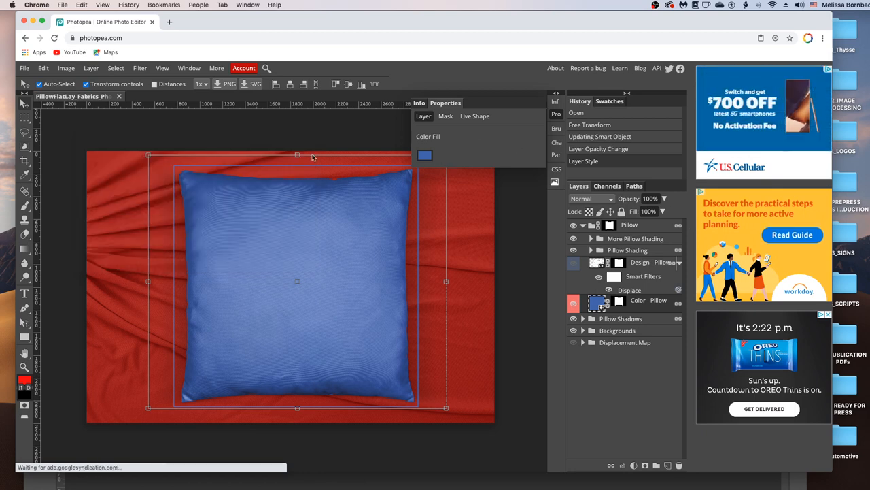
mouse_move(624, 331)
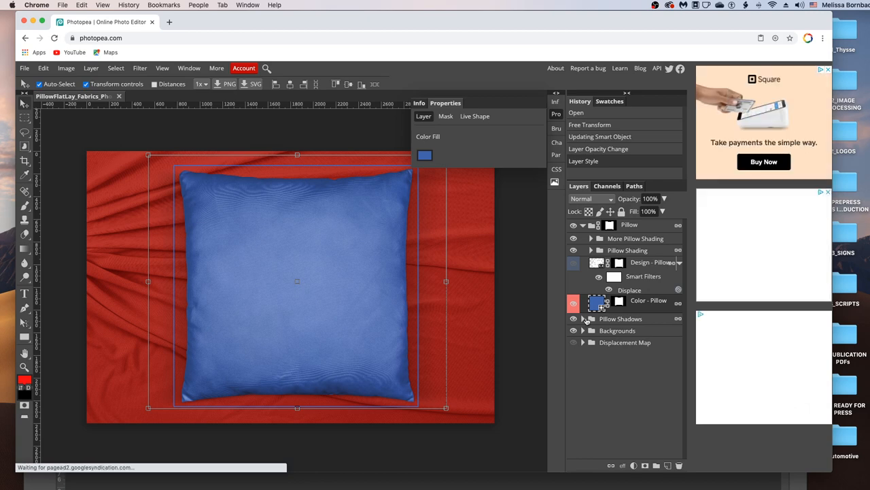
Raise a Pillow Shadows layer's opacity to about 78% and collapse the group.
left_click(582, 318)
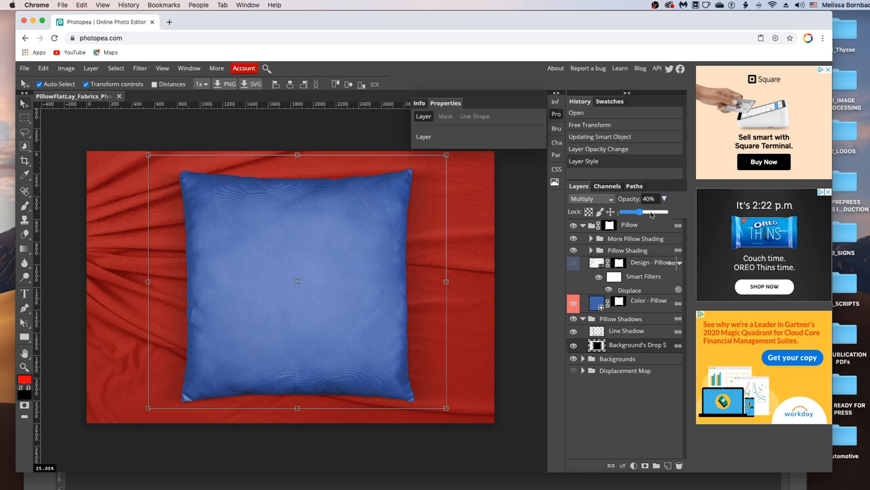
left_click_drag(631, 212, 633, 212)
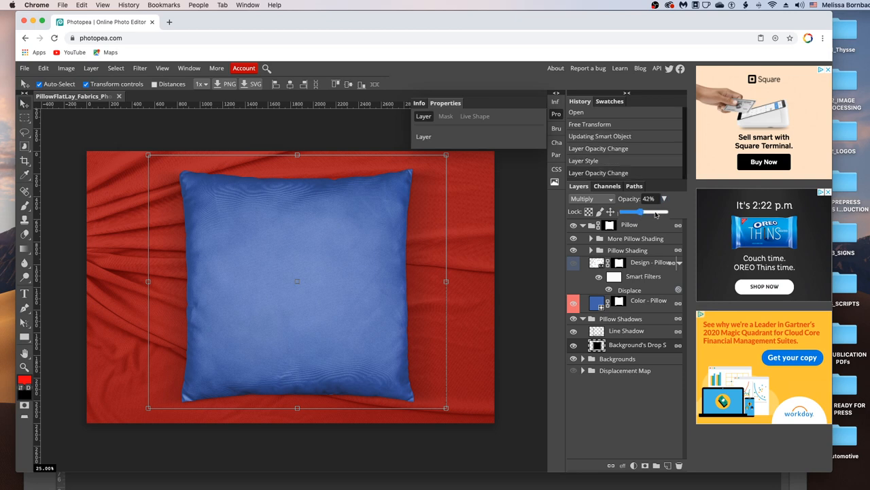
left_click_drag(633, 212, 655, 212)
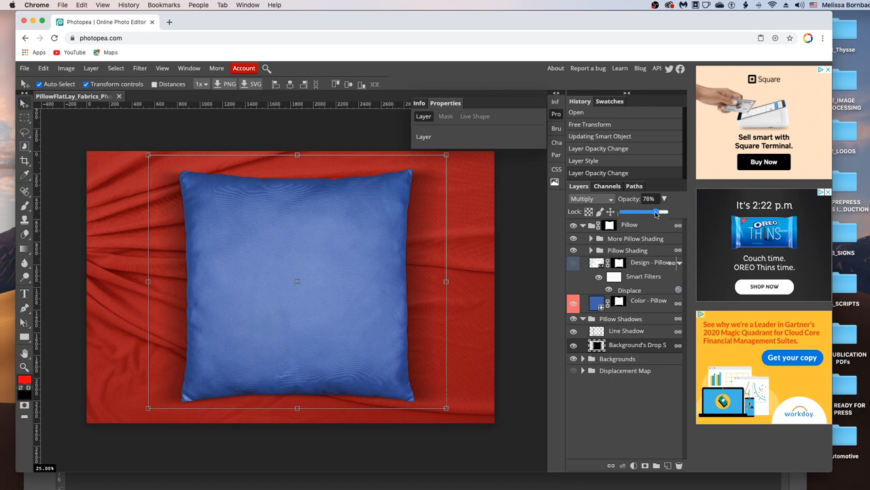
mouse_move(638, 291)
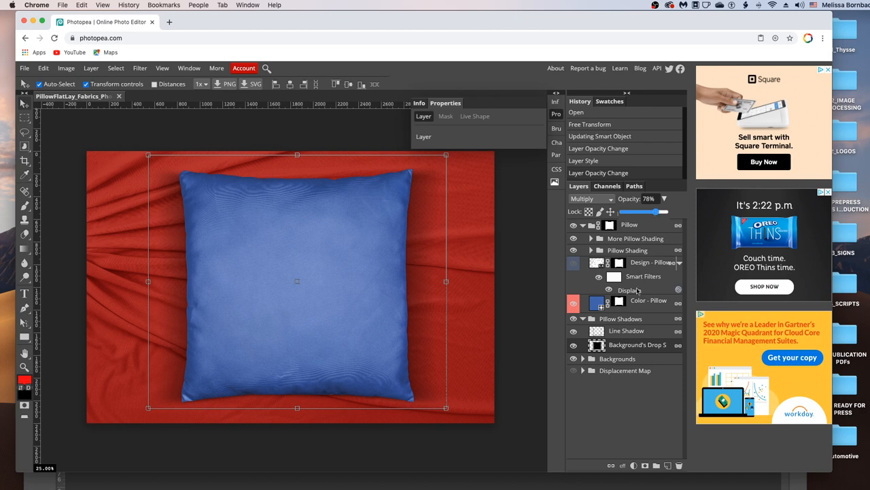
left_click_drag(657, 212, 637, 212)
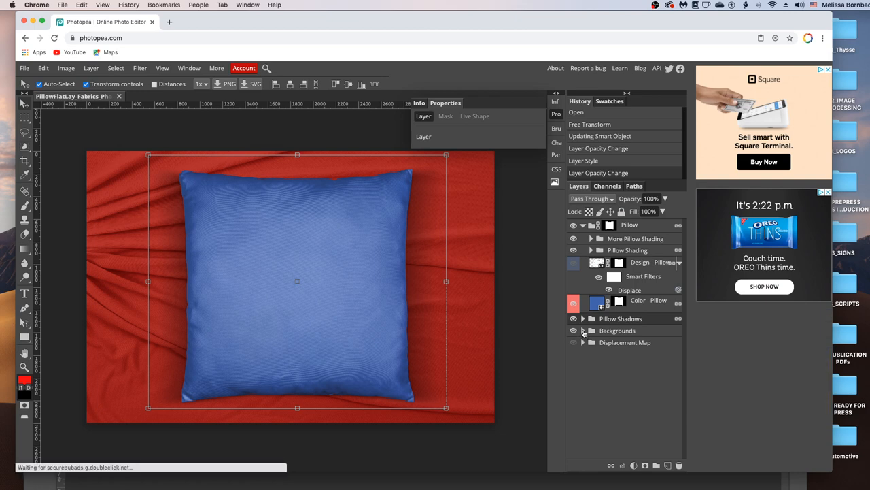
Expand the Backgrounds and Fabric Background groups to reveal the fabric colour layer.
left_click(582, 331)
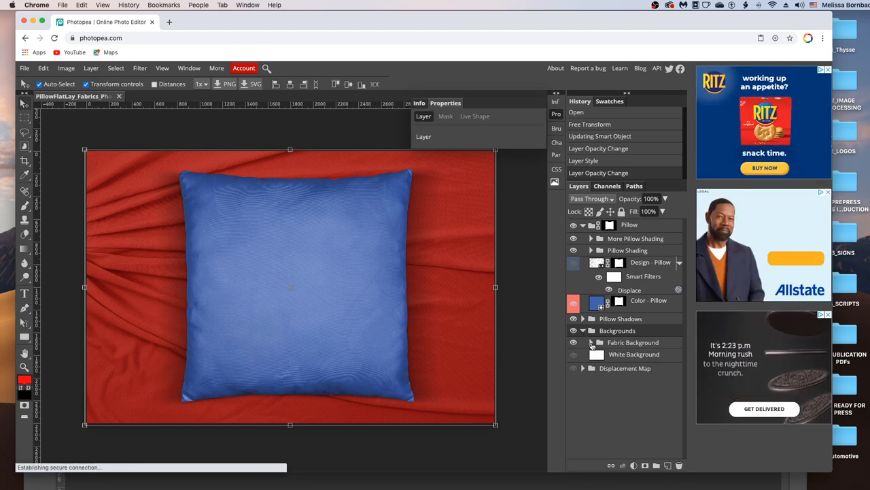
left_click(592, 342)
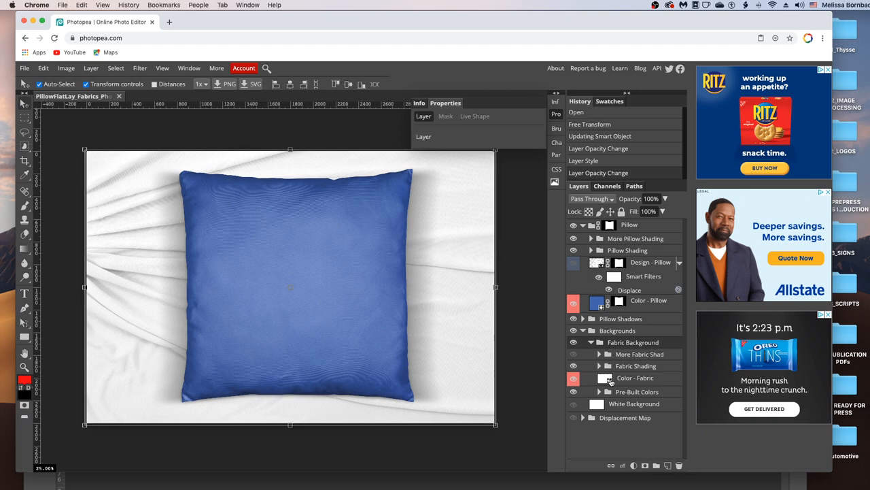
mouse_move(609, 382)
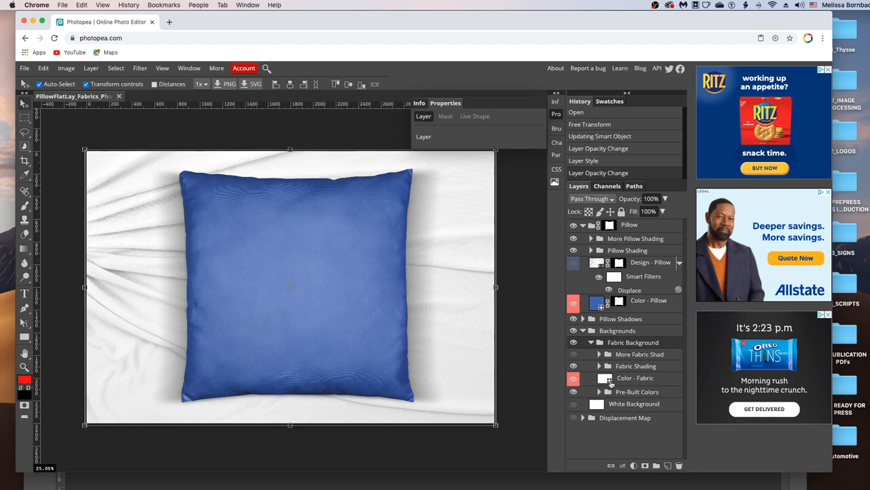
mouse_move(607, 380)
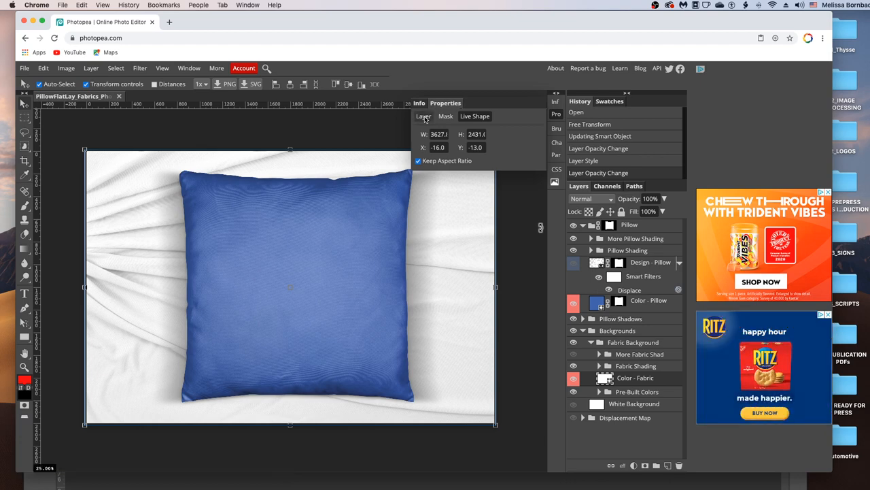
Set the Color - Fabric fill to a dark navy blue.
left_click(425, 115)
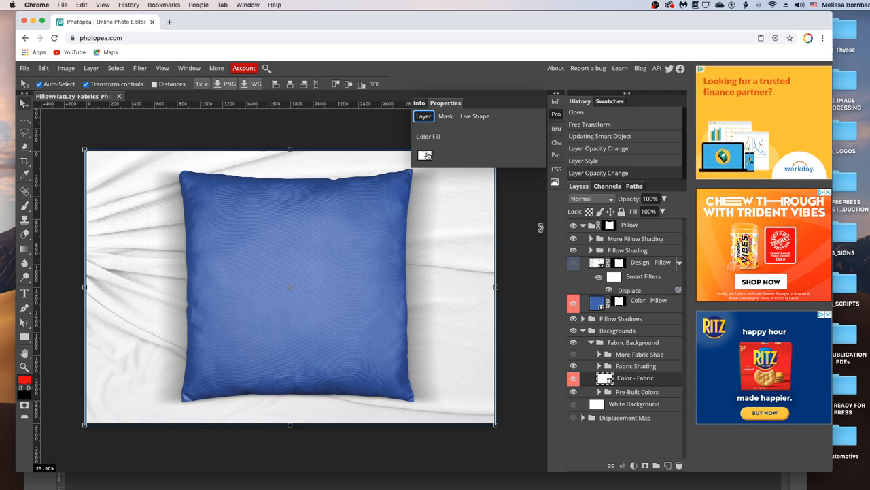
left_click(424, 155)
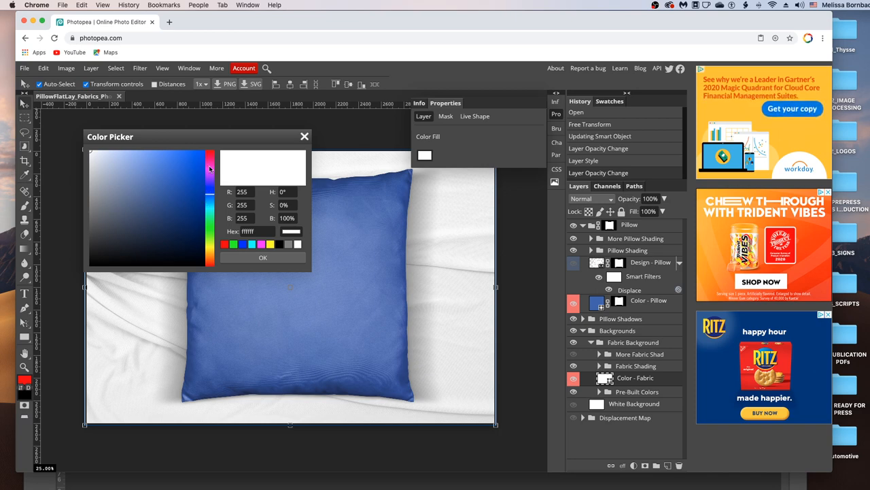
left_click(183, 223)
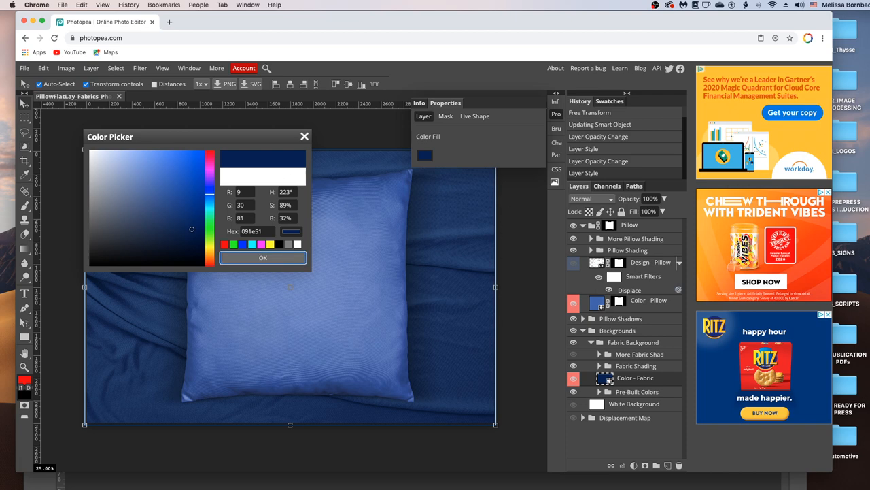
left_click(262, 257)
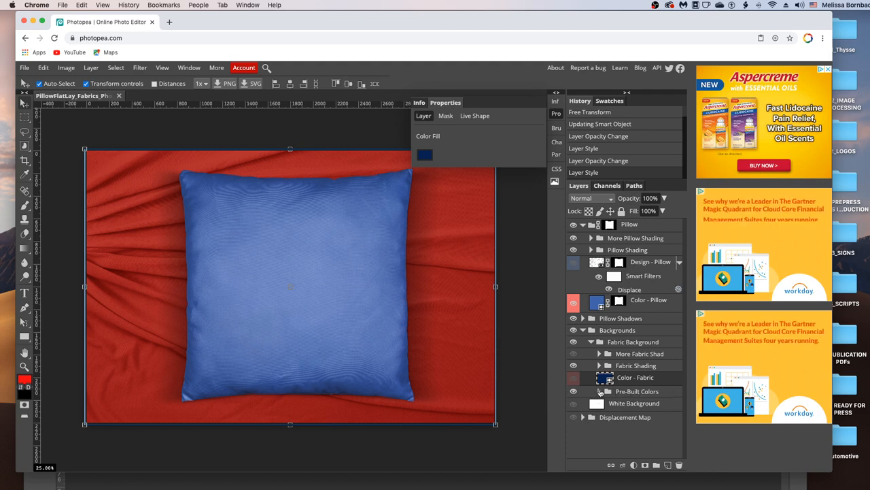
Expand the Pre-Built Colors folder and hide the fabric colour layers behind the pillow.
left_click(582, 392)
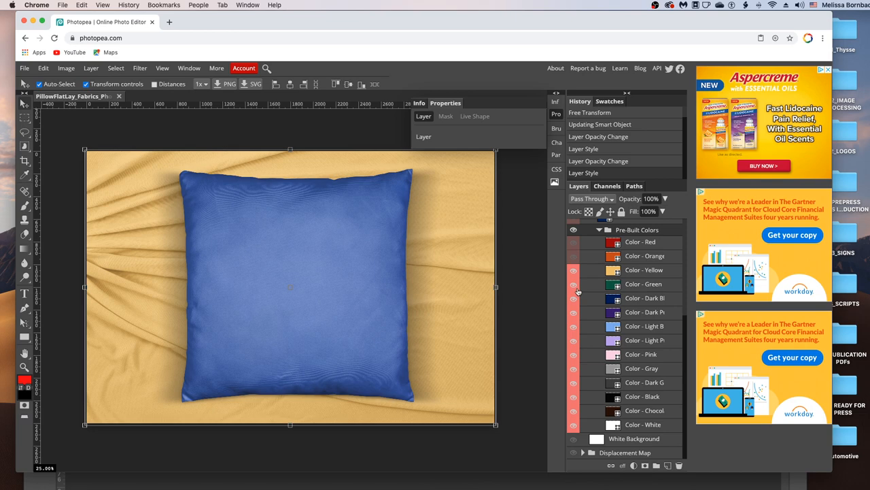
left_click(574, 284)
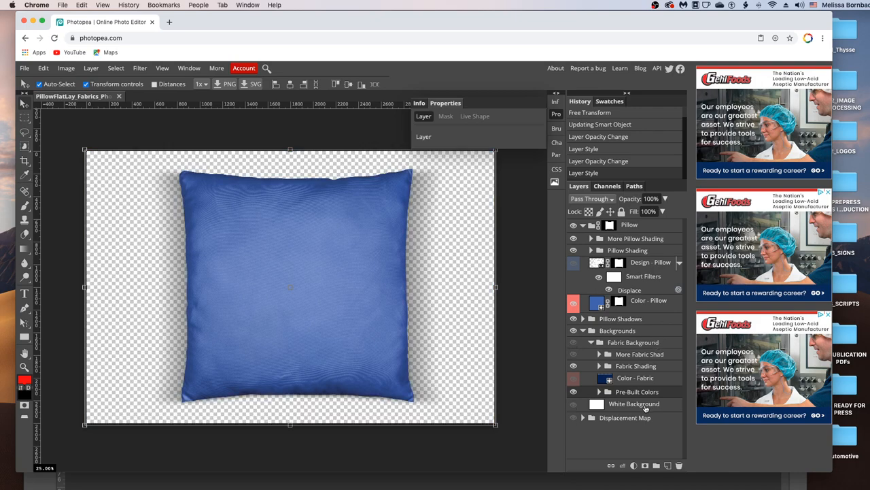
Show the White Background layer and reveal the confetti-dot pillow design.
left_click(573, 403)
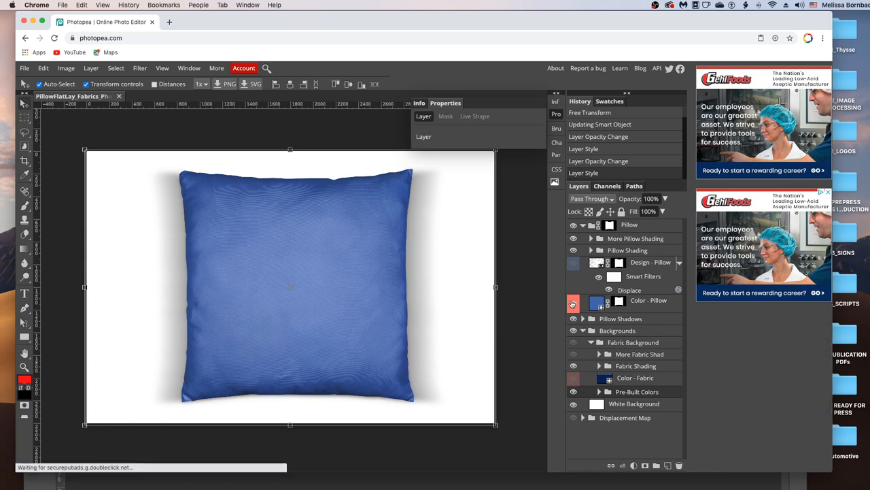
left_click(574, 302)
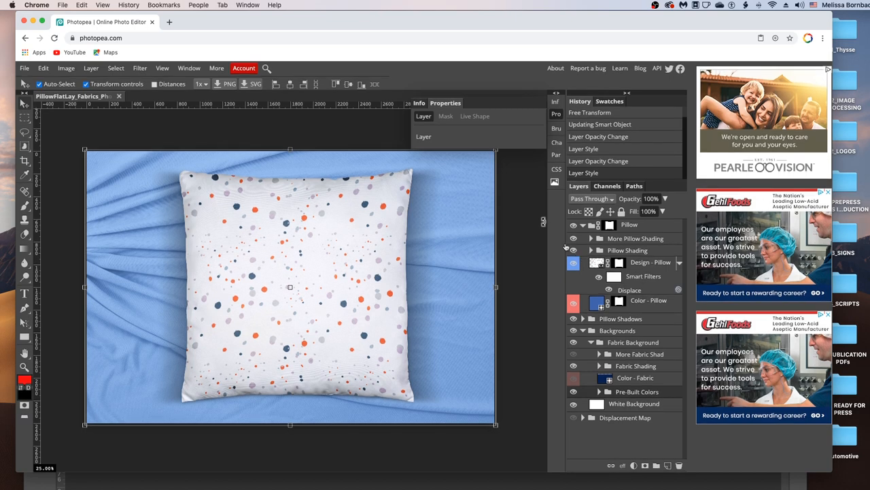
mouse_move(566, 247)
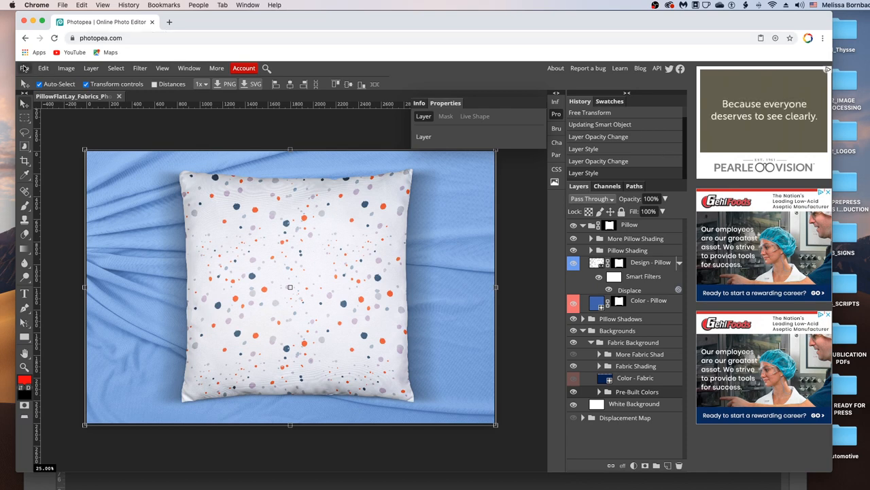
Bring up the File menu to reach Export as for the finished mockup.
left_click(24, 68)
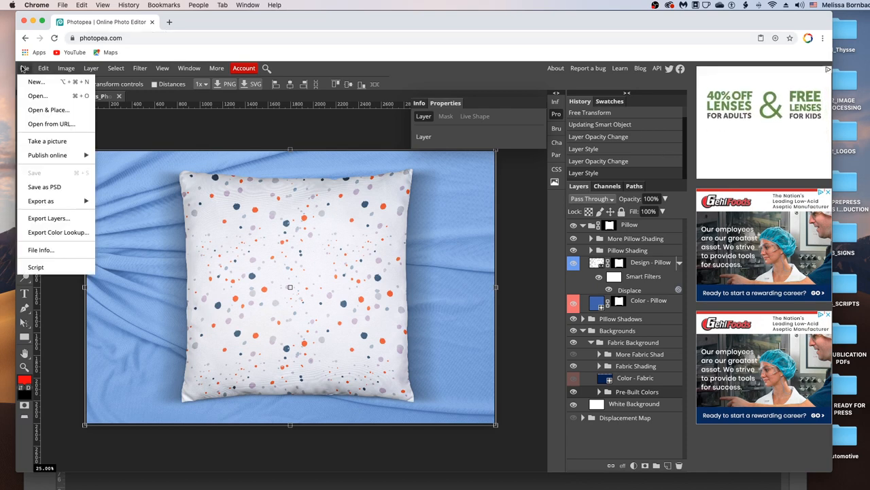
mouse_move(41, 202)
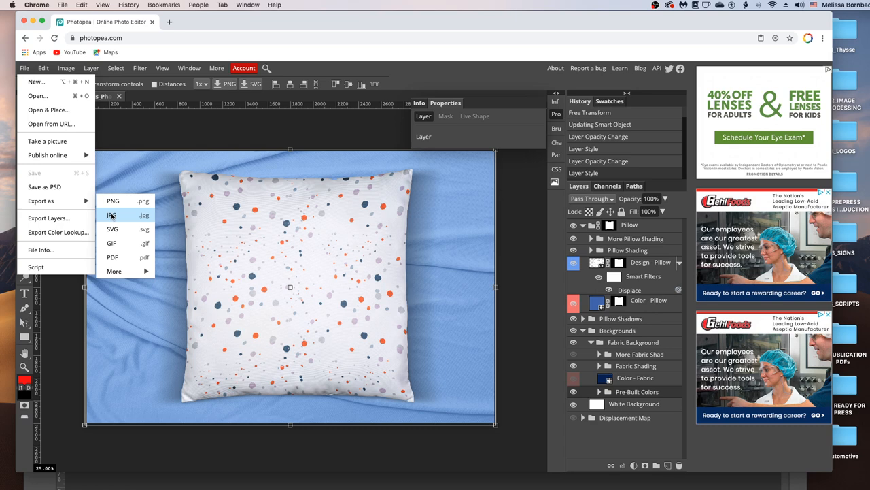
mouse_move(44, 186)
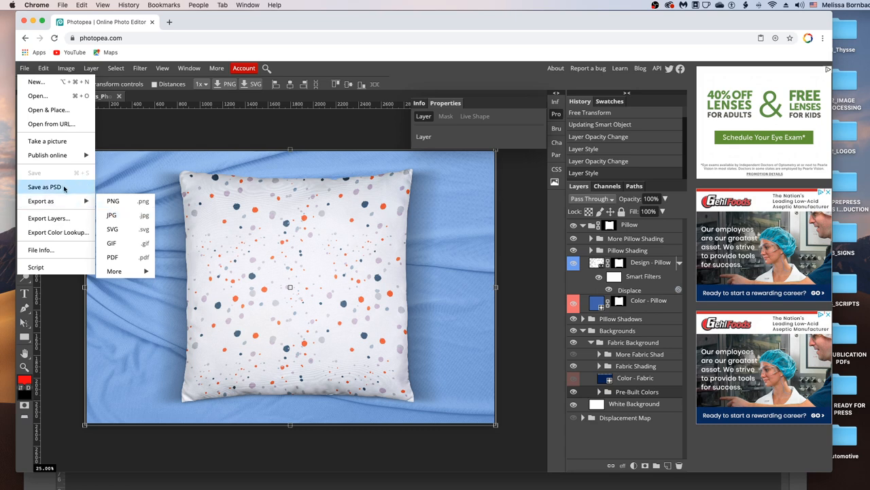